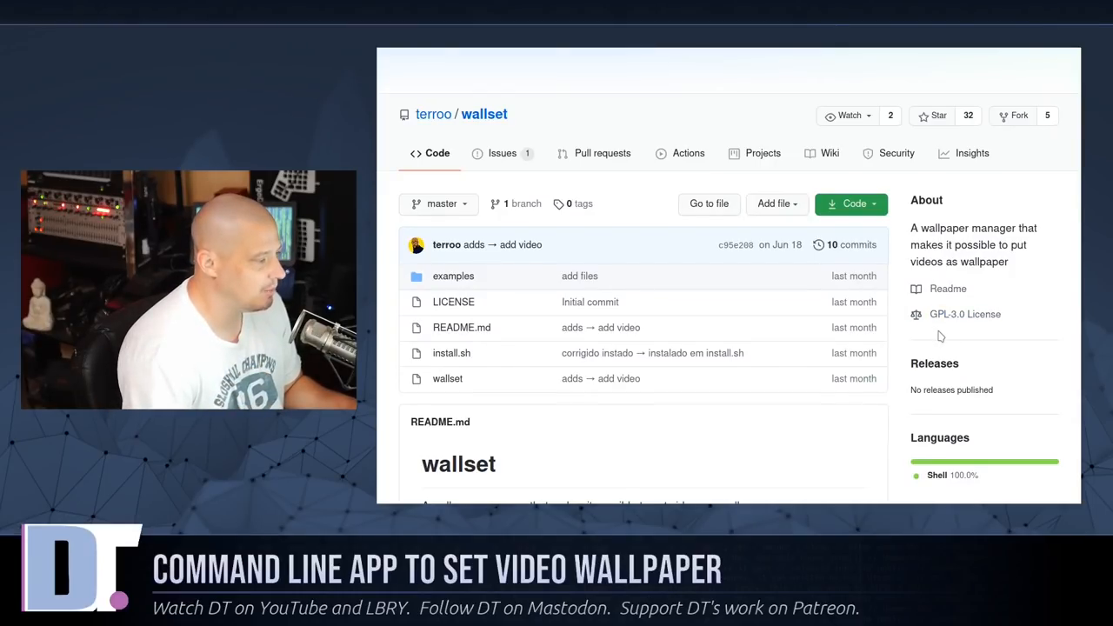
- Scroll the wallset repository page down to the README's dependency list and installation commands
scroll(down, 3)
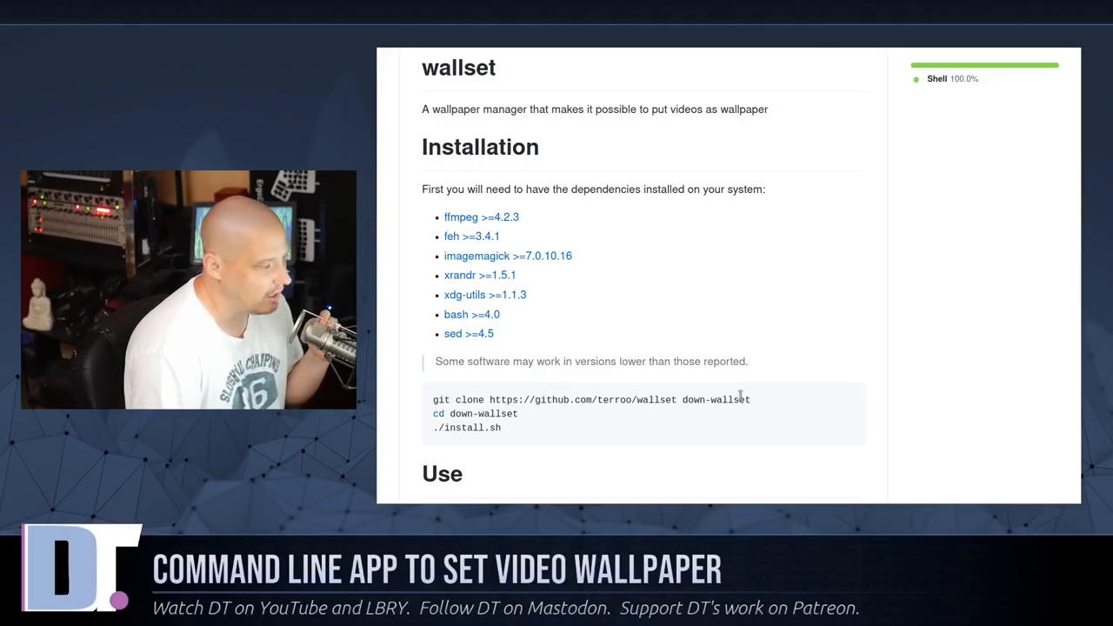
- Scroll the README further to the Use section listing wallset's command options
scroll(down, 3)
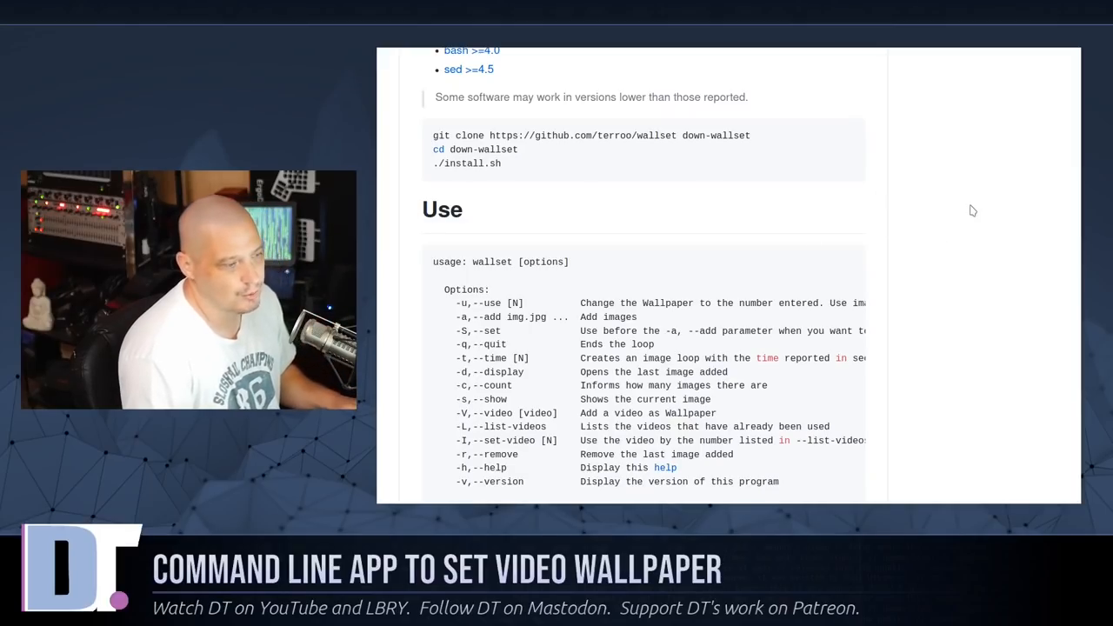
- Finish reading the options list before moving to the terminal with the colour test grid
scroll(down, 3)
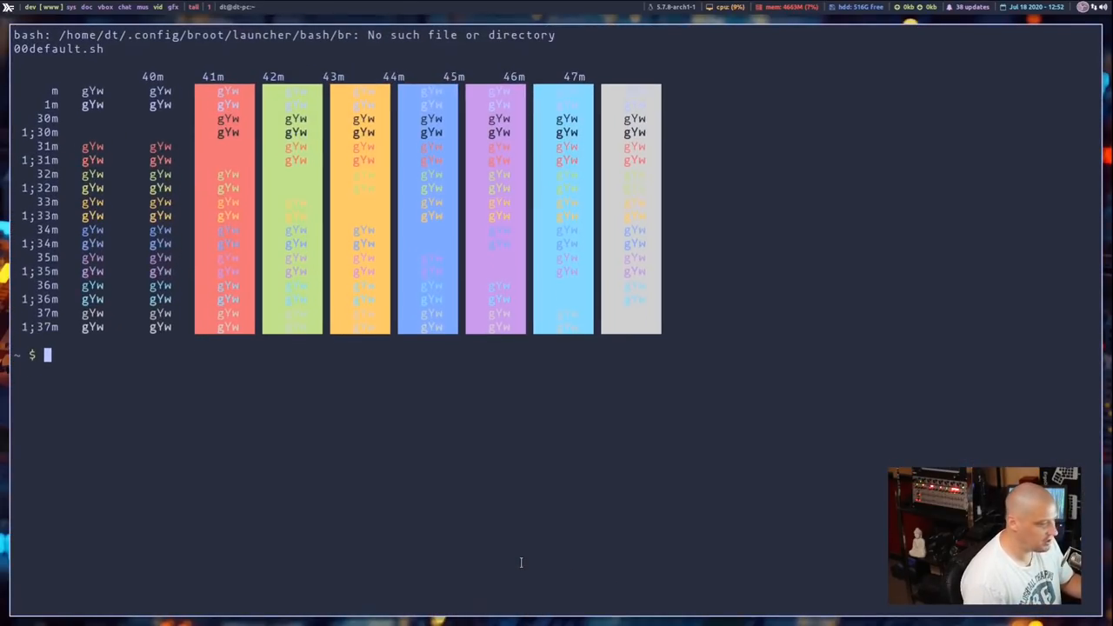
- Clear the screen and run wallset --video stallman-is-hungry.mp4 to set it as wallpaper
text(clear)
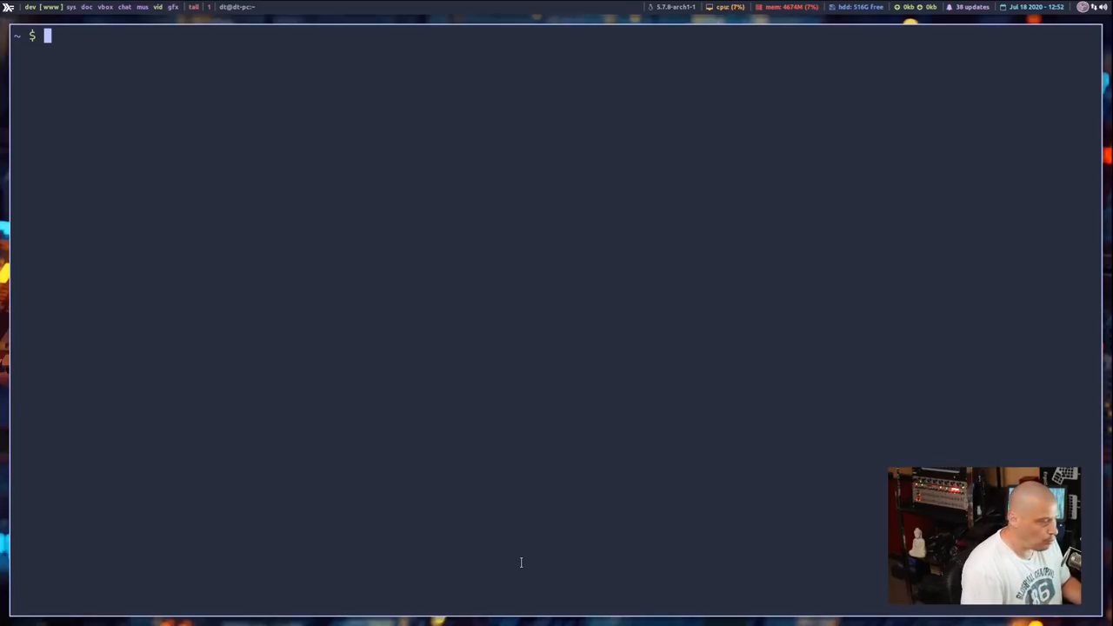
text(w)
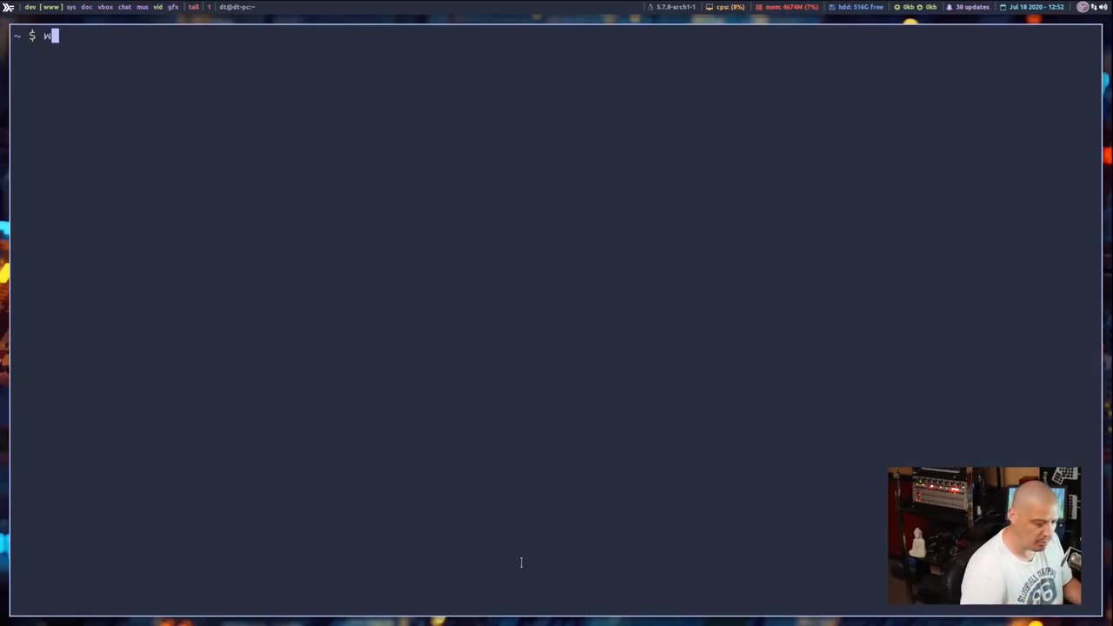
text(allset)
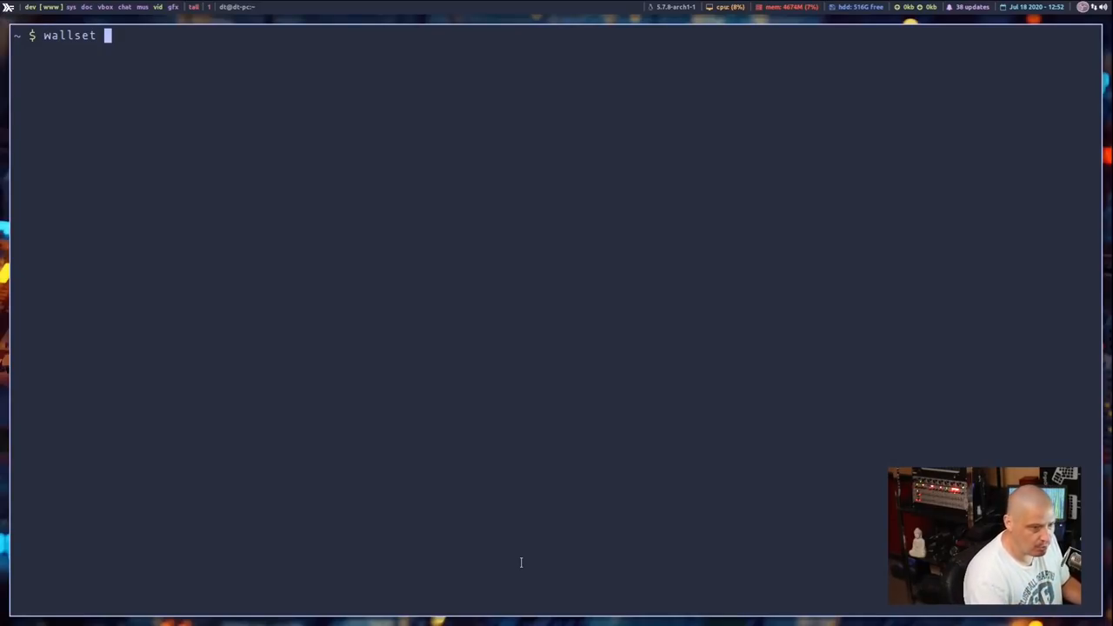
text(--v)
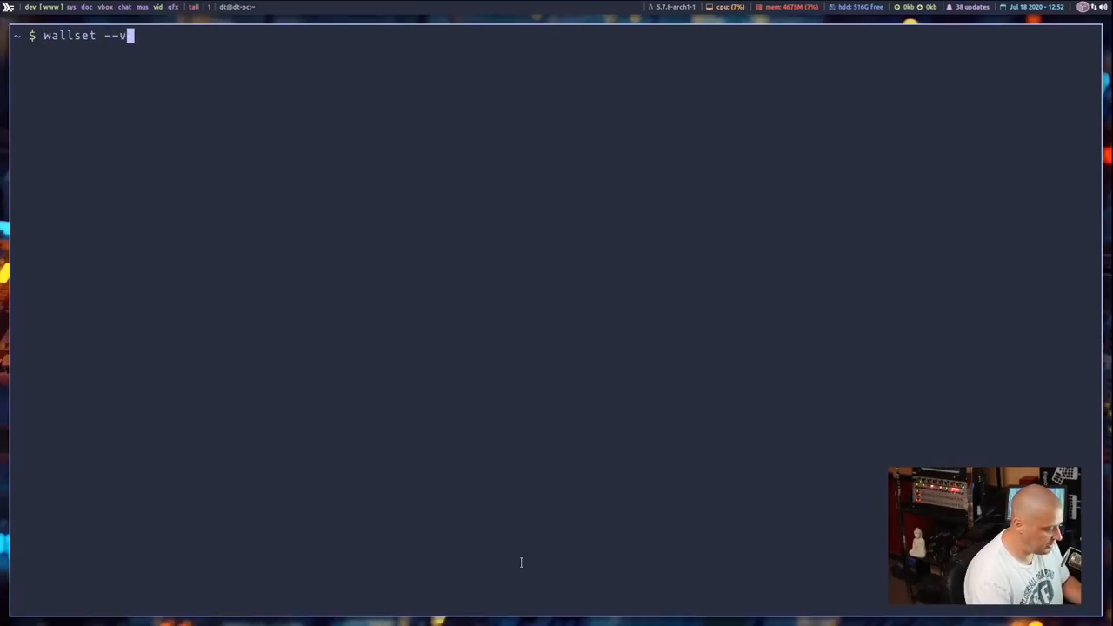
text(ideo)
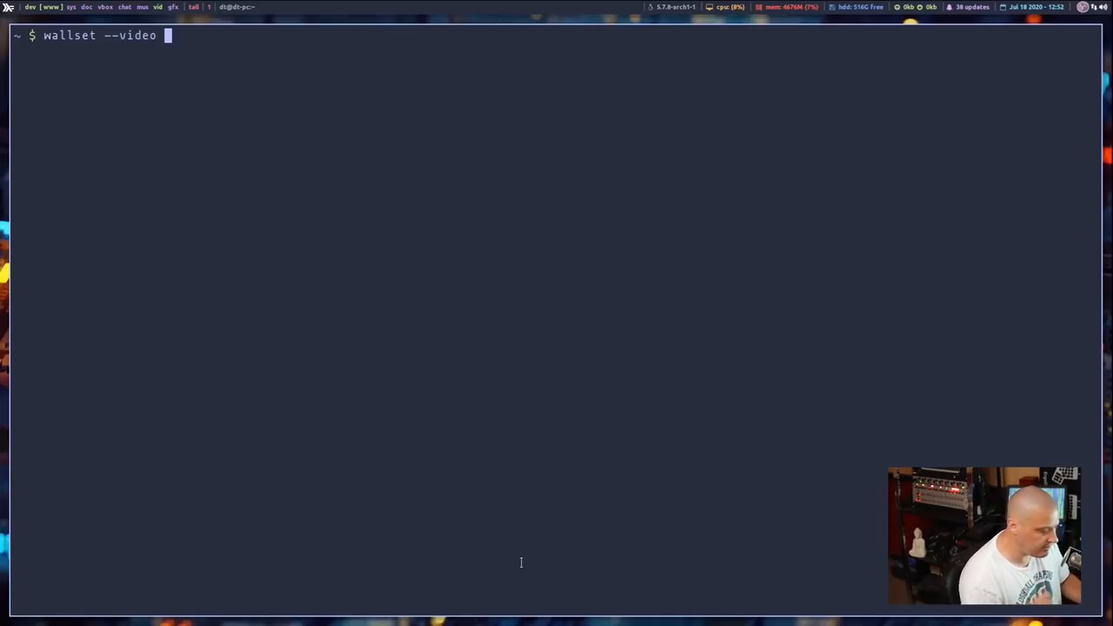
text(sta)
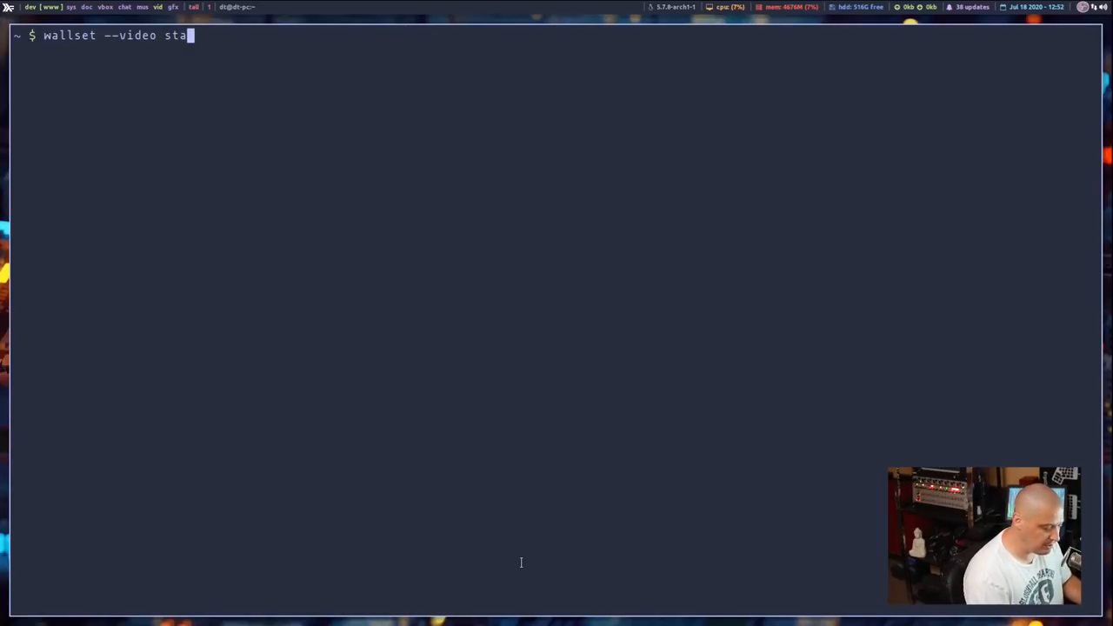
text(llman-is-hungry.mp4)
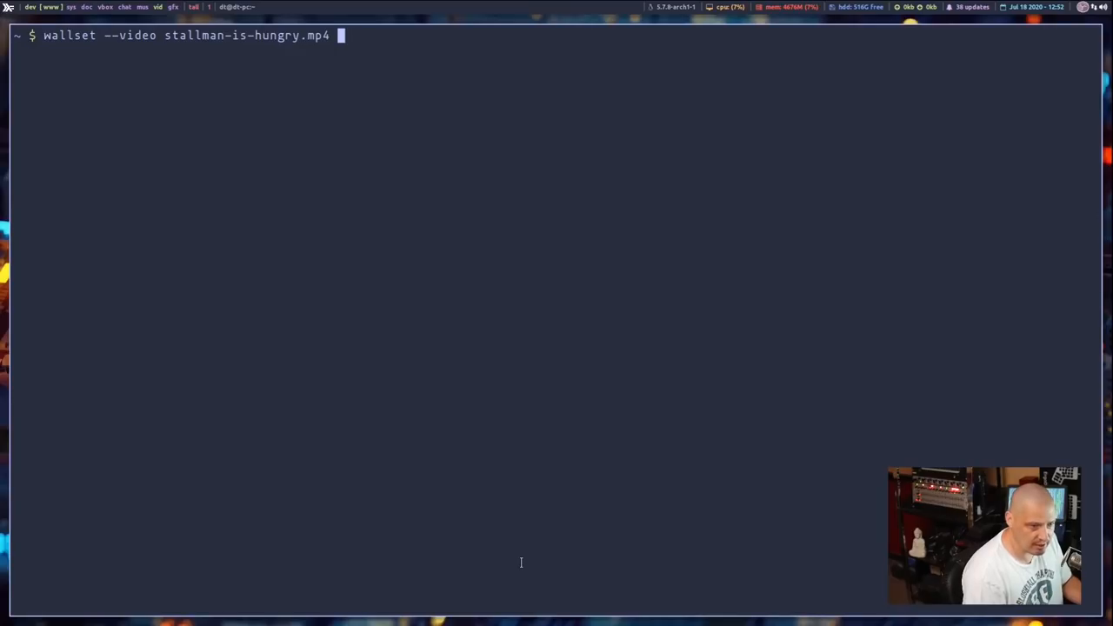
key(Return)
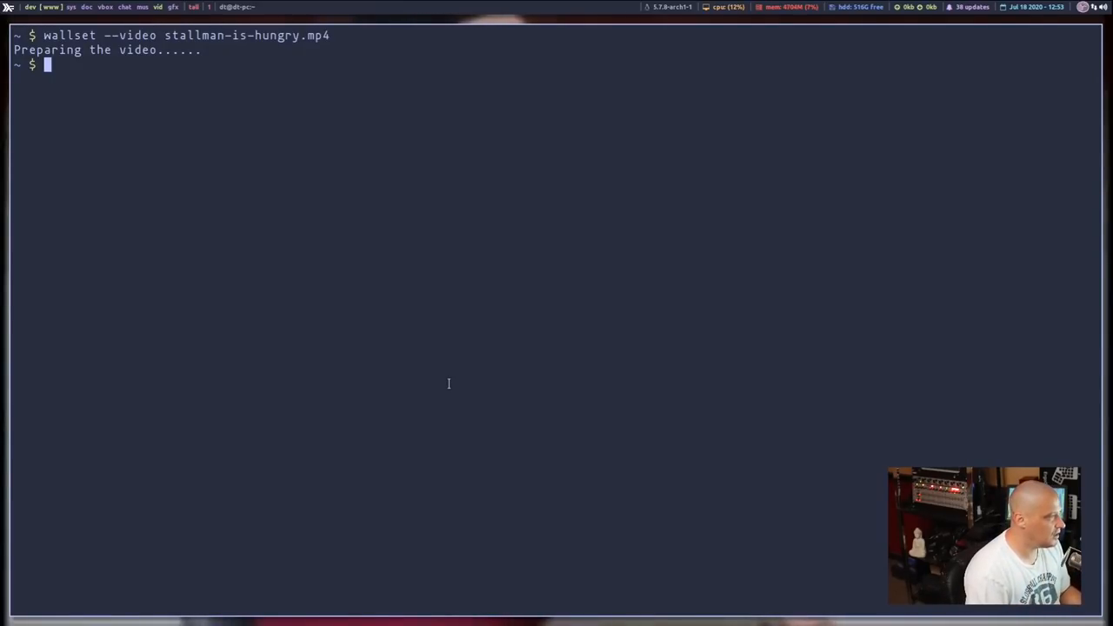
- Run wallset --quit to stop the stallman-is-hungry.mp4 video wallpaper
text(wallset)
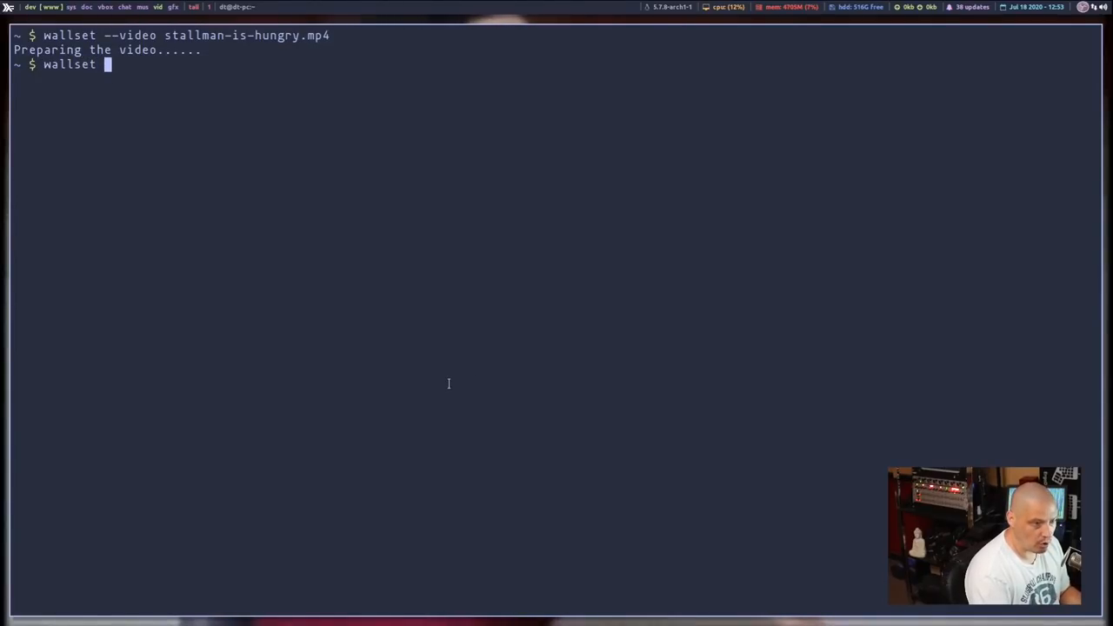
text(--quit)
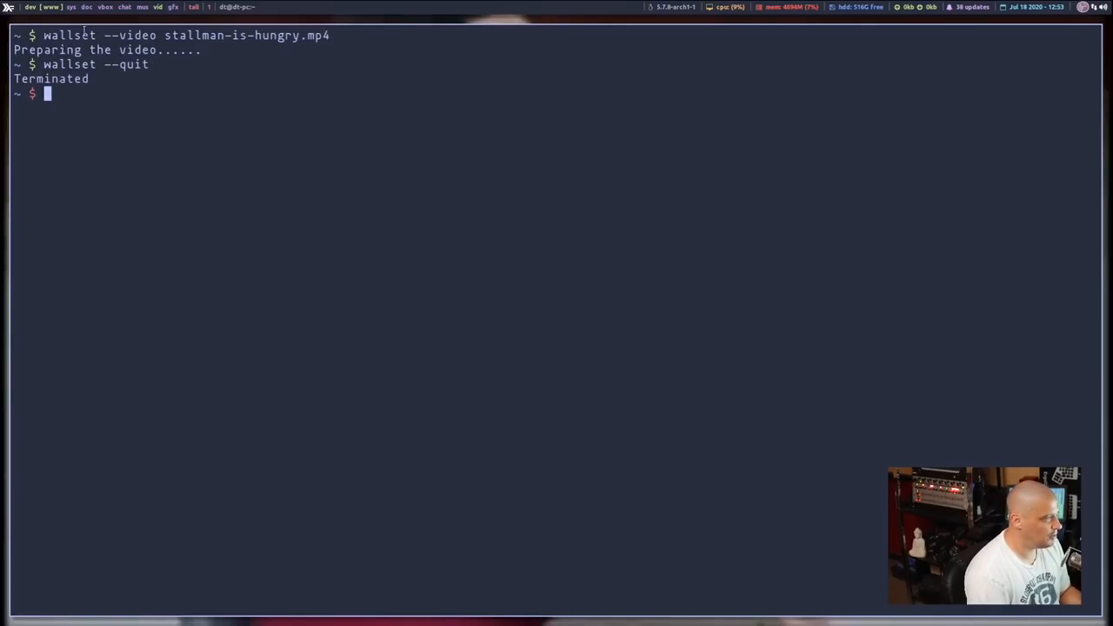
mouse_move(230, 360)
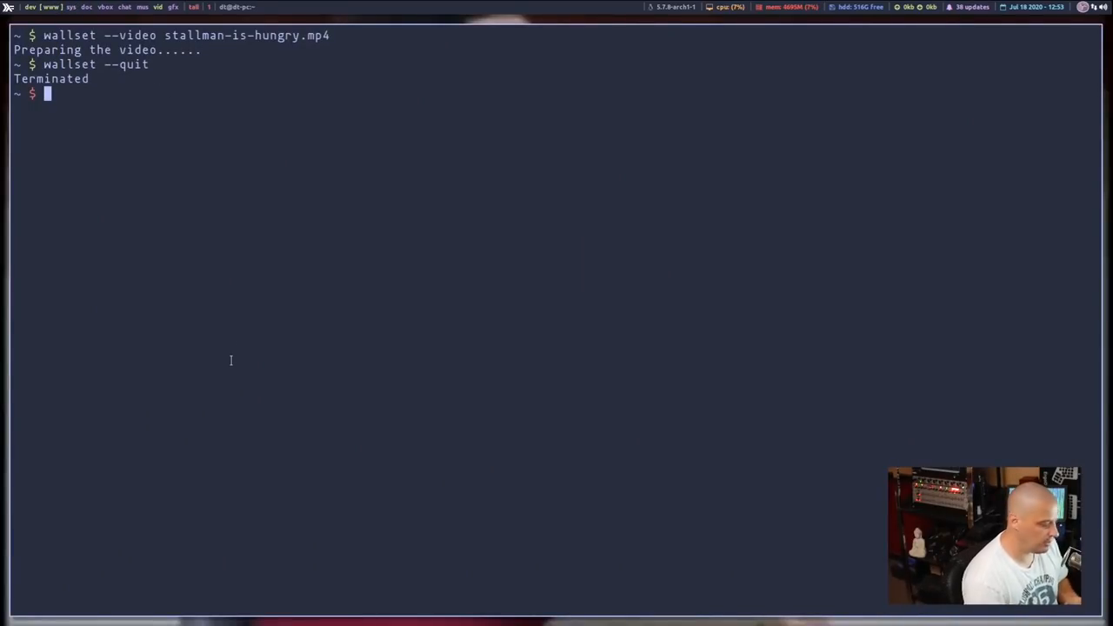
- Run wallset --video sjw-triggered.mp4, then stop it with wallset --quit
text(w)
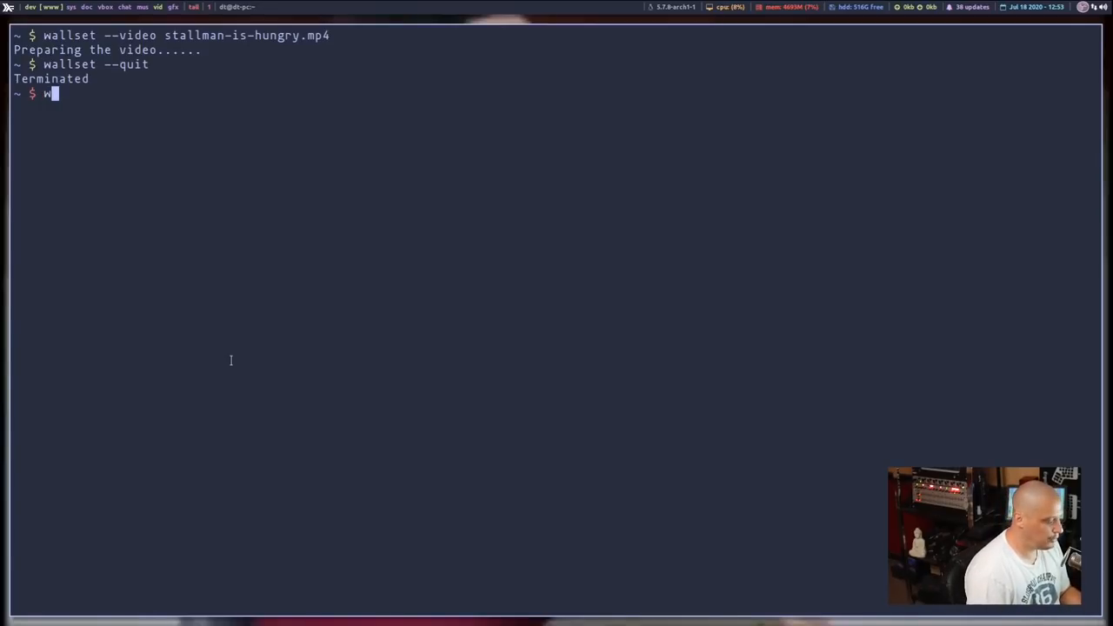
text(allset)
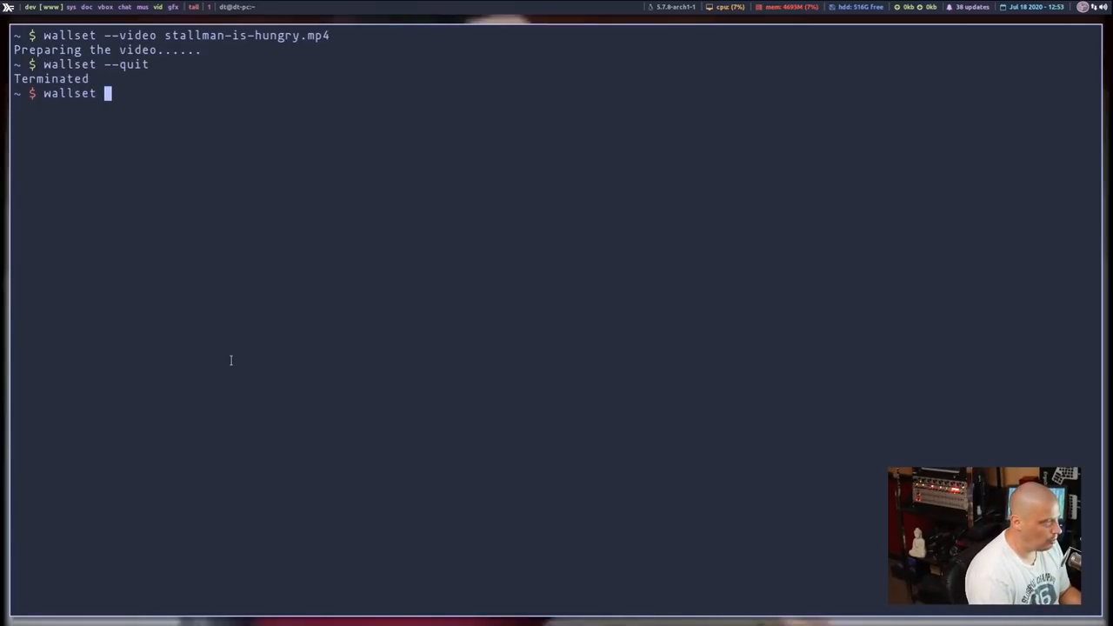
text(--video)
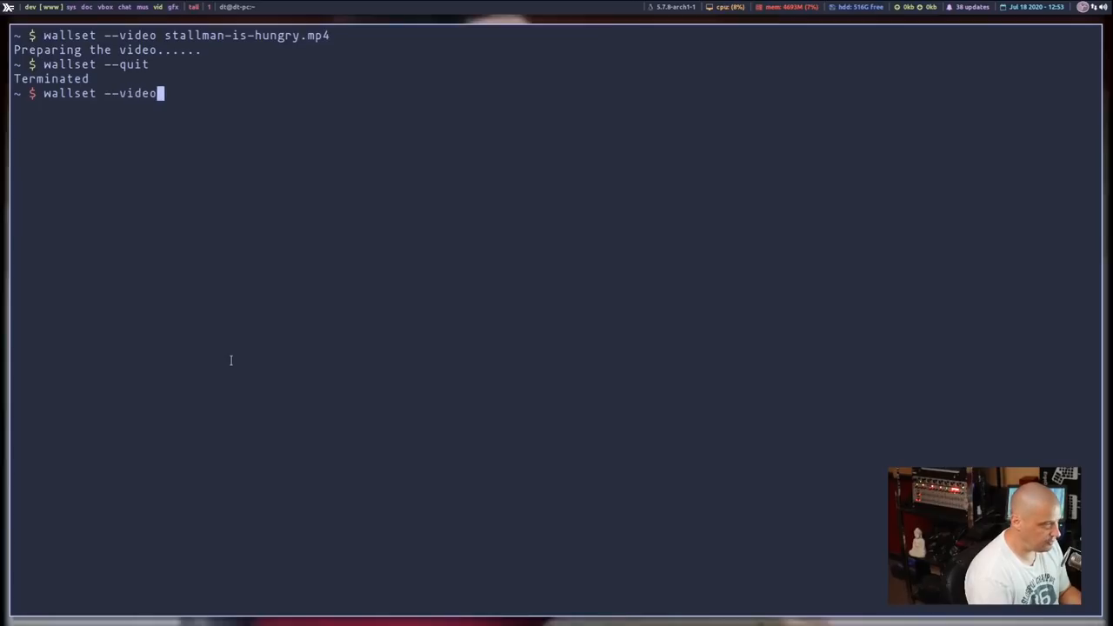
text(sjw-triggered.mp4)
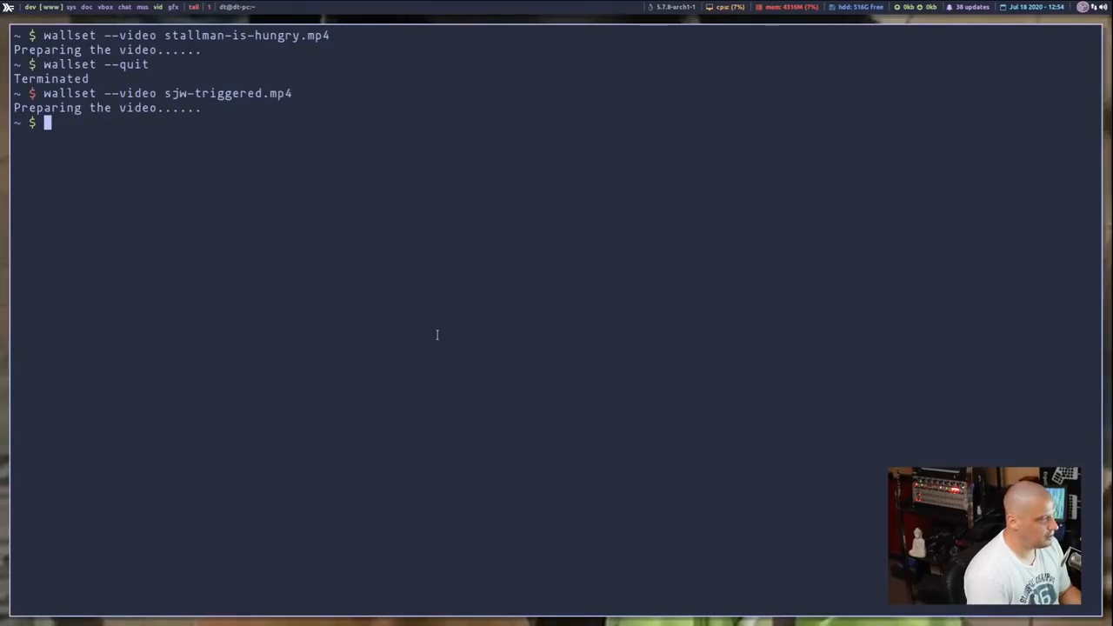
text(wallset --quit)
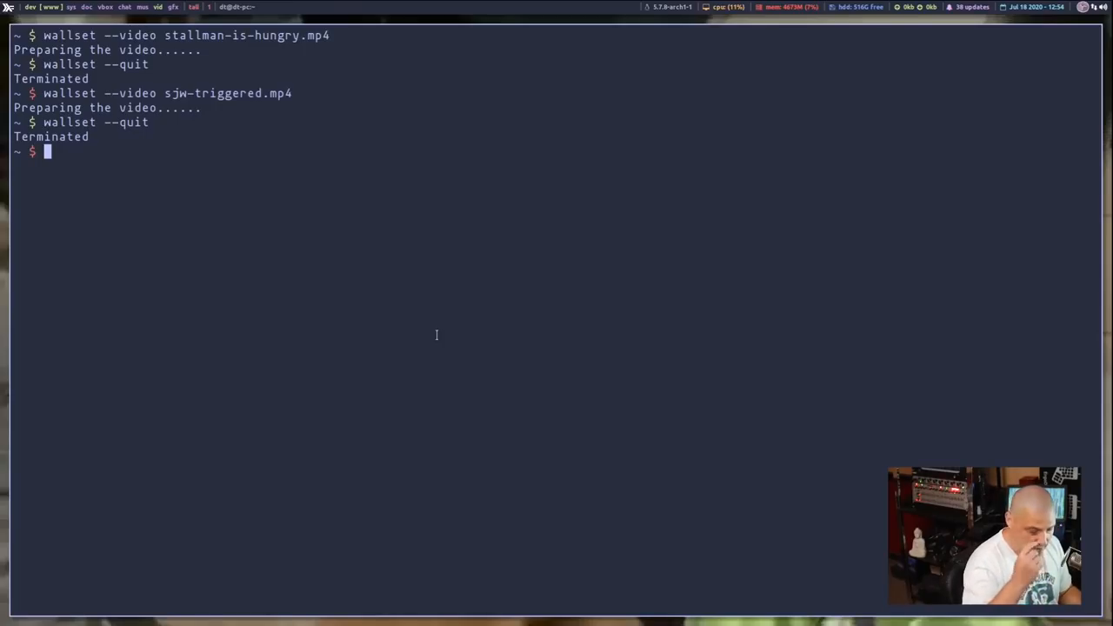
- Begin a third wallset --video command, currently reading 'wallset --video weab'
text(wallset --video sjw-triggered.m)
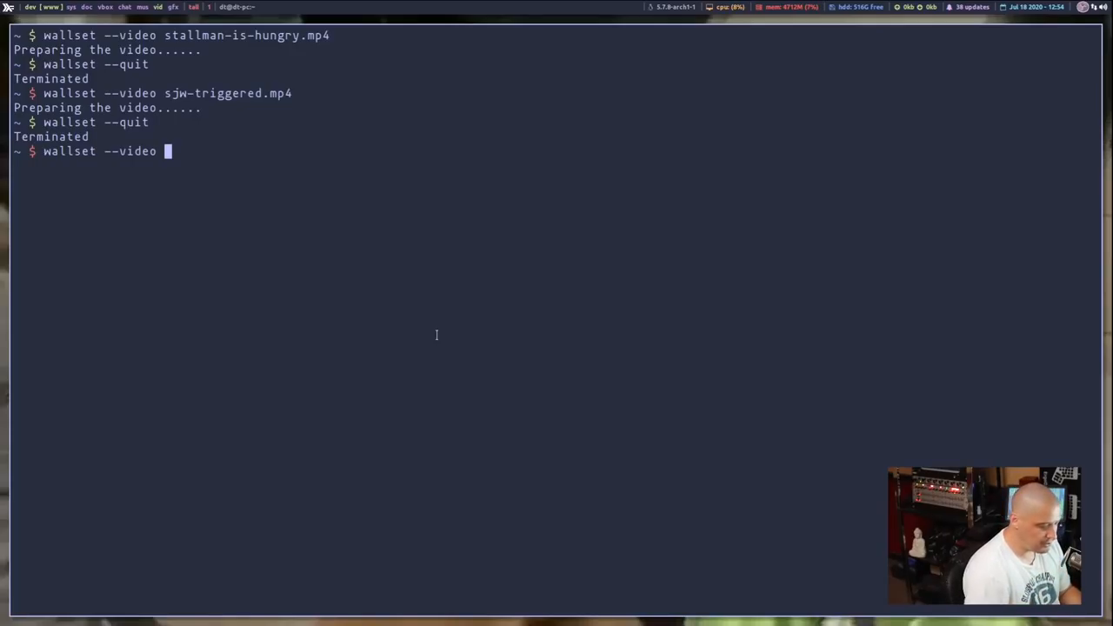
text(weab)
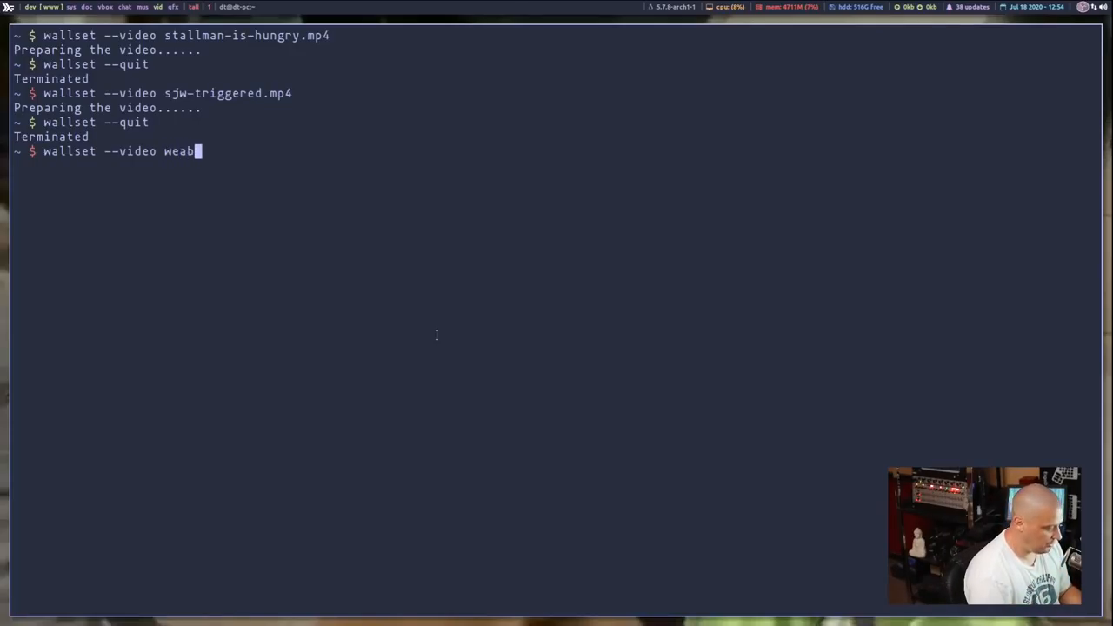